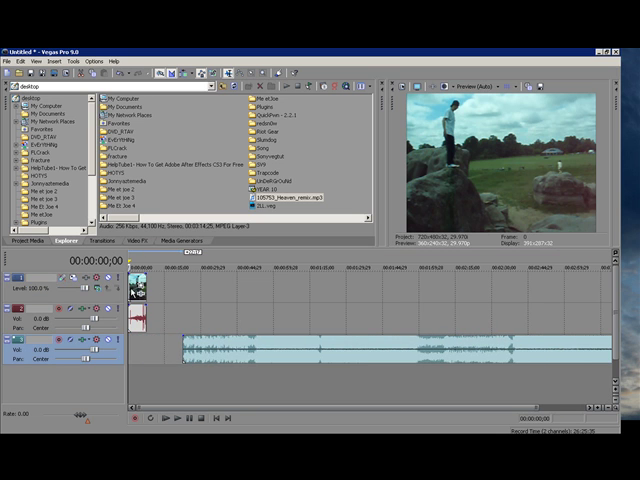
pyautogui.moveTo(216, 316)
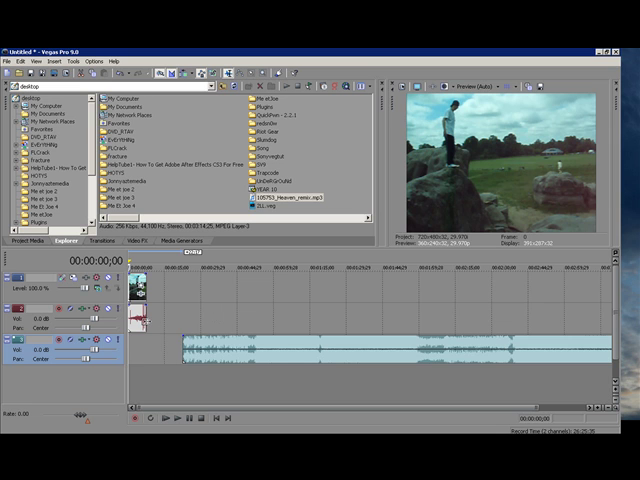
pyautogui.moveTo(176, 408)
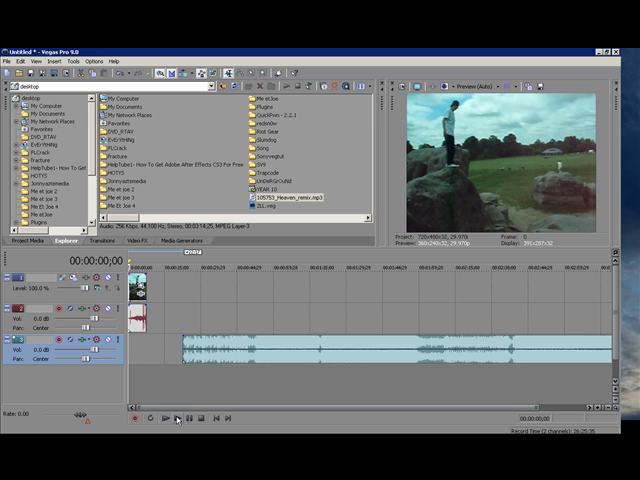
# Step: Browse the Explorer clips folder and place further parkour clips after the rock jump
pyautogui.click(176, 418)
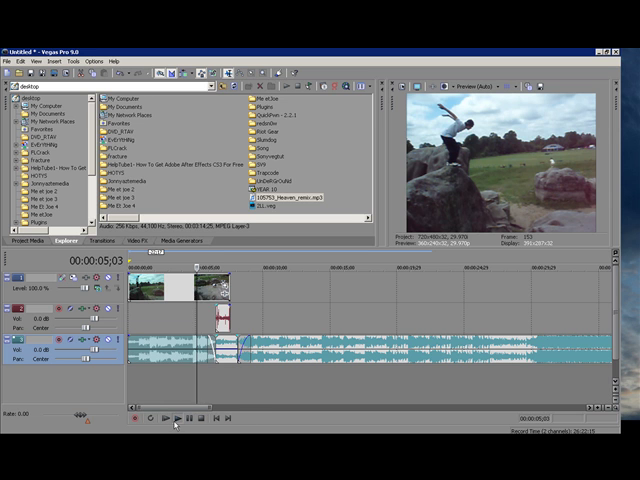
pyautogui.click(164, 420)
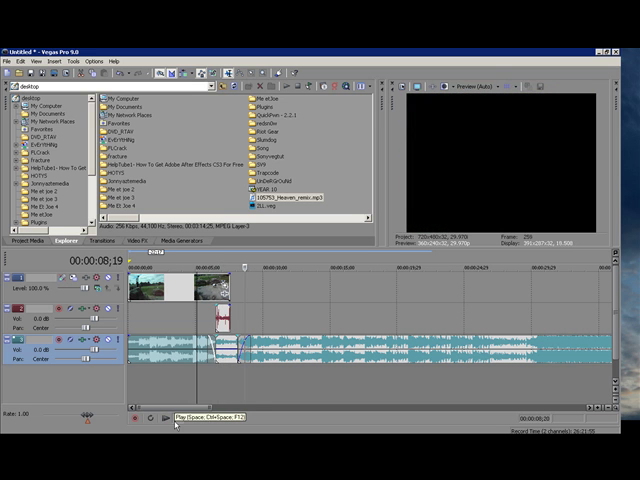
pyautogui.click(184, 418)
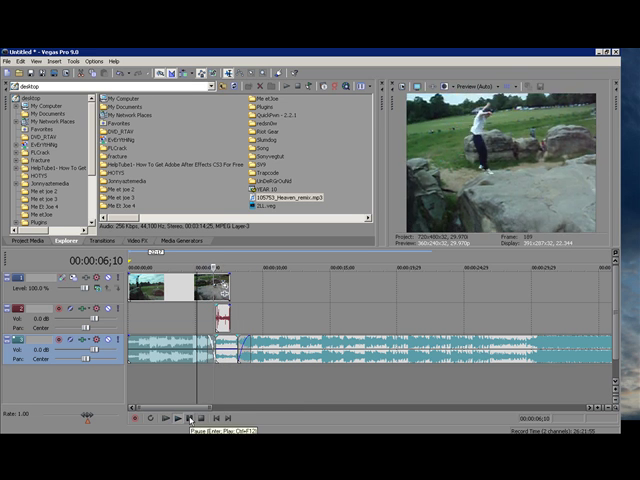
pyautogui.click(172, 420)
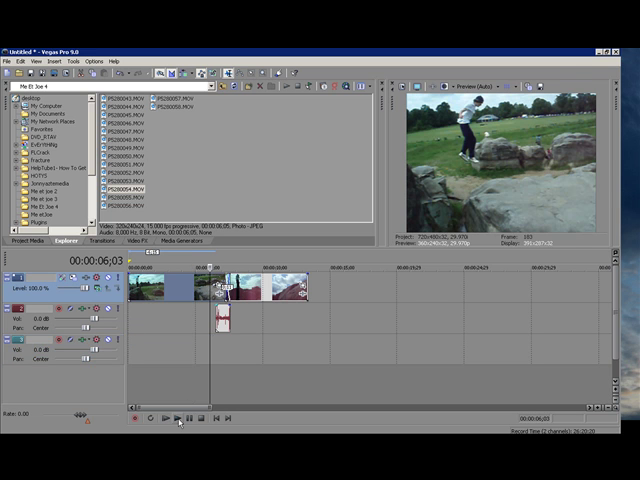
pyautogui.click(180, 418)
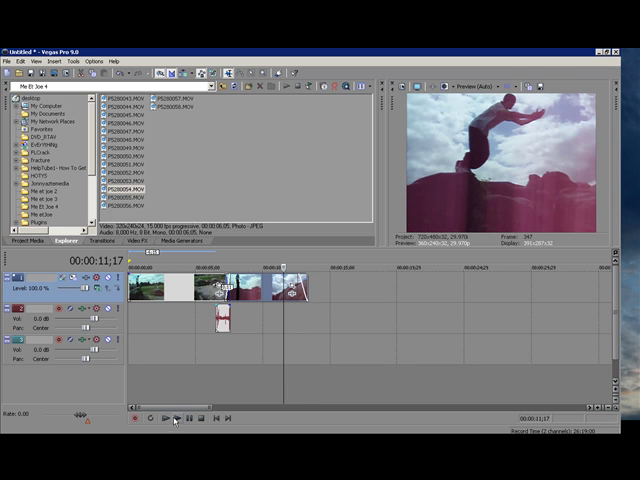
pyautogui.click(172, 416)
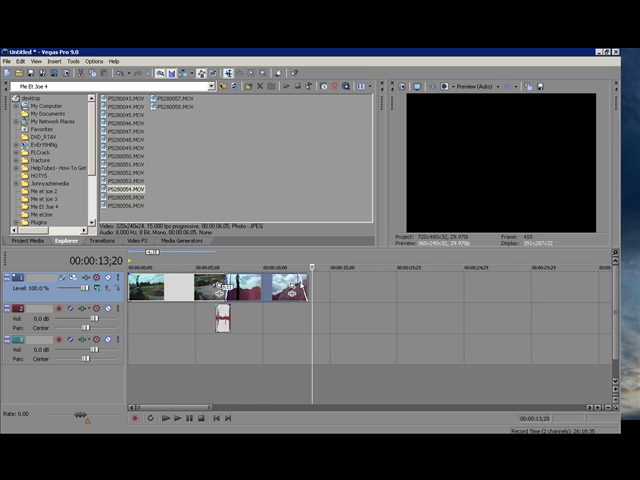
pyautogui.moveTo(356, 336)
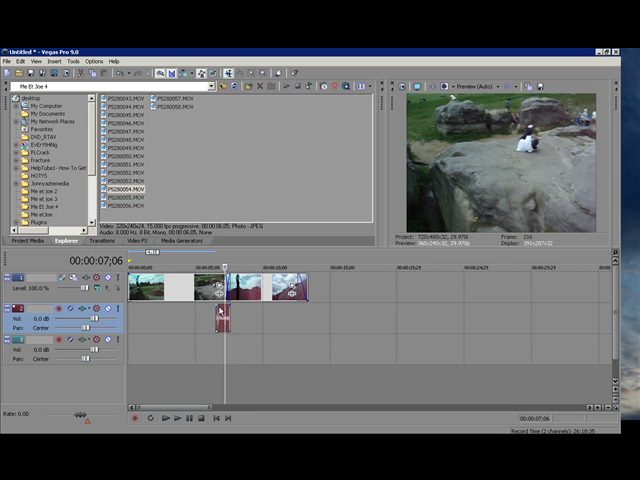
pyautogui.moveTo(350, 278)
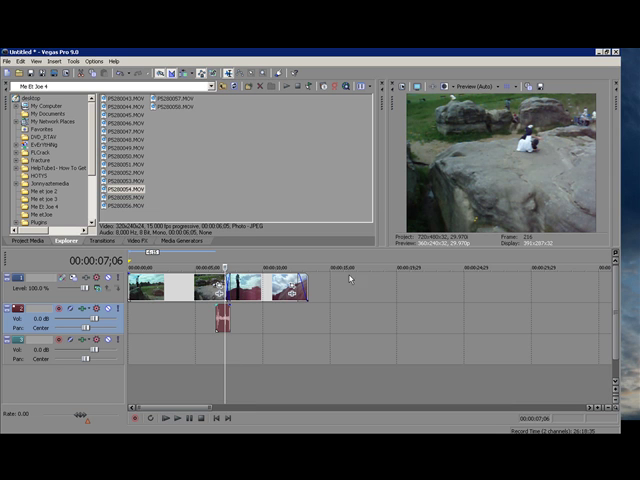